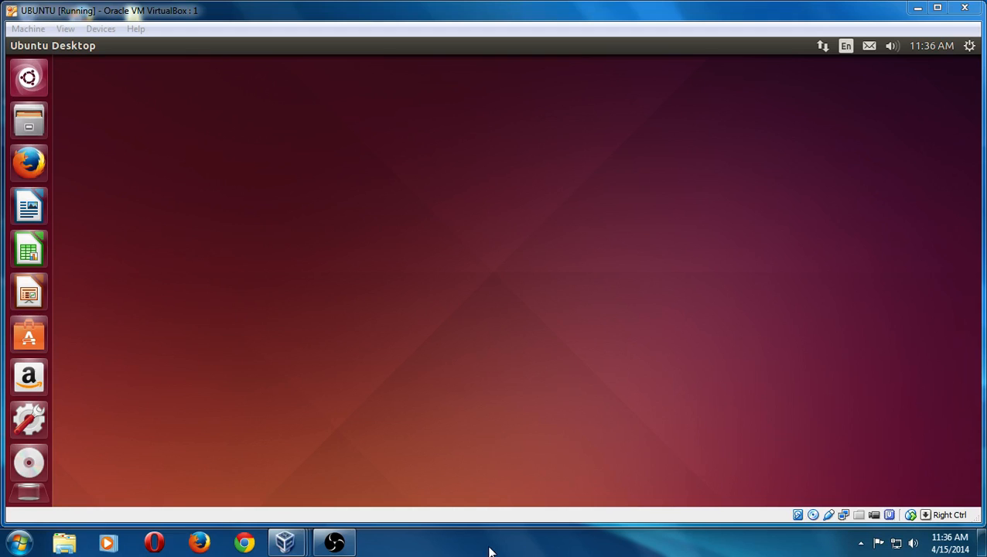
pyautogui.moveTo(349, 179)
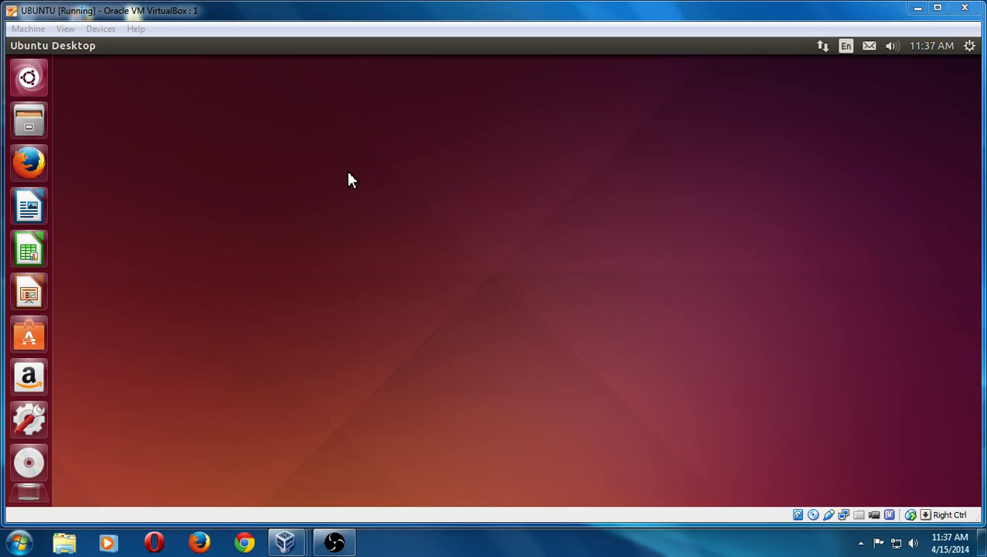
# Search the Dash for "update" to find Software Updater, after briefly toggling the host start menu
pyautogui.click(14, 541)
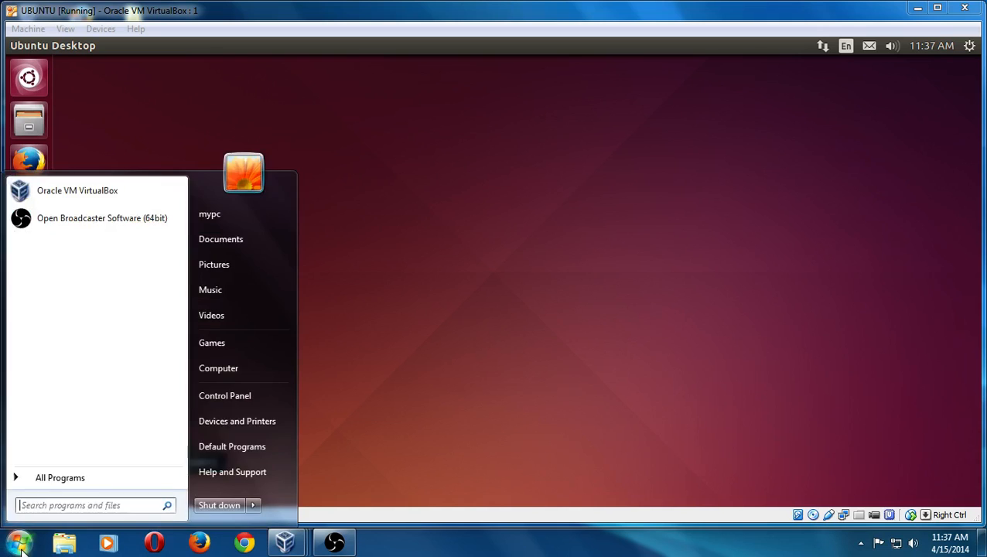
pyautogui.click(655, 211)
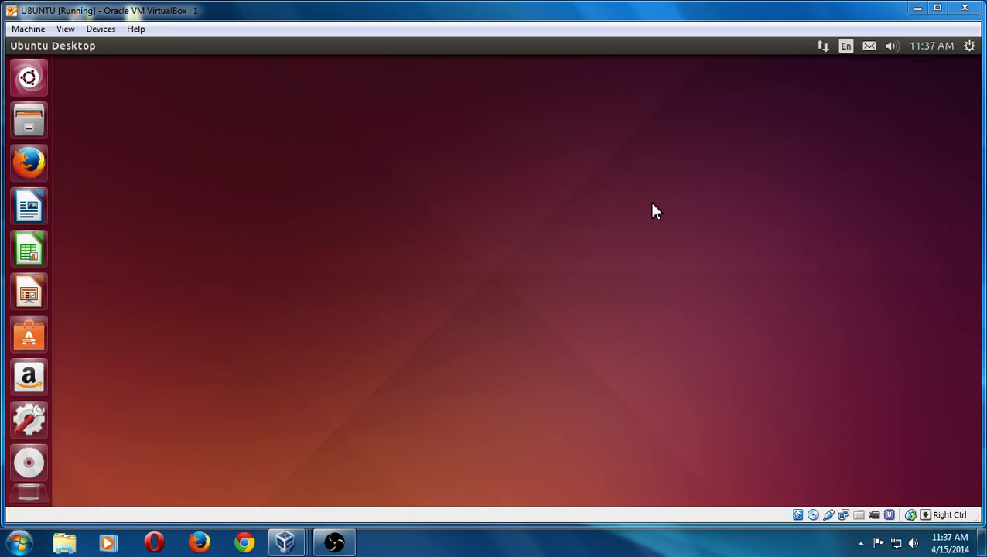
pyautogui.moveTo(639, 230)
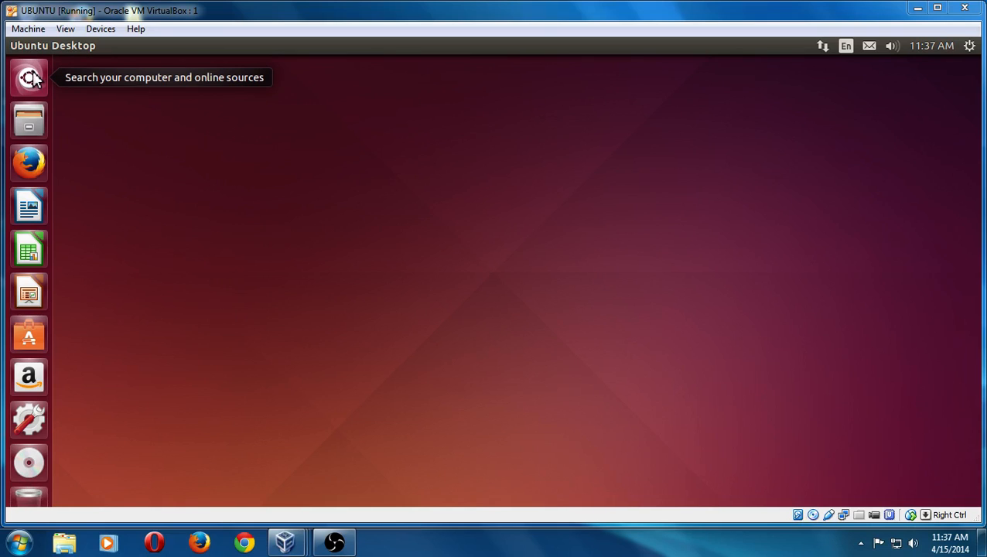
pyautogui.click(28, 78)
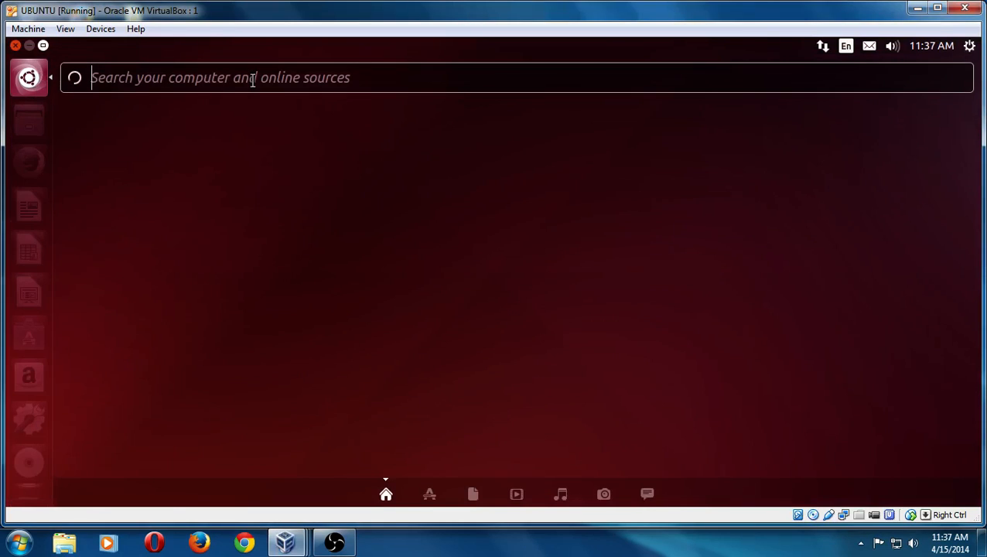
pyautogui.write('u')
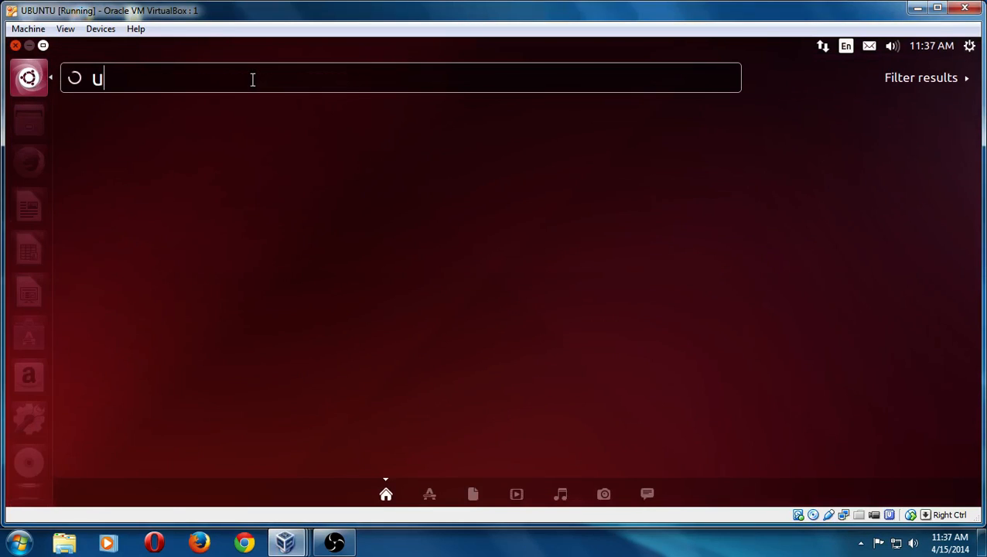
pyautogui.write('pdate')
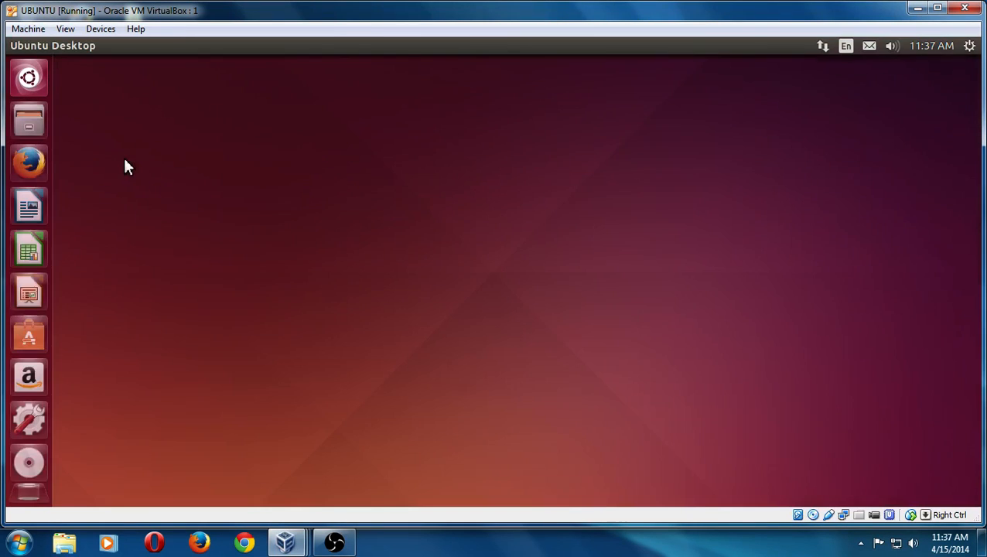
pyautogui.moveTo(671, 223)
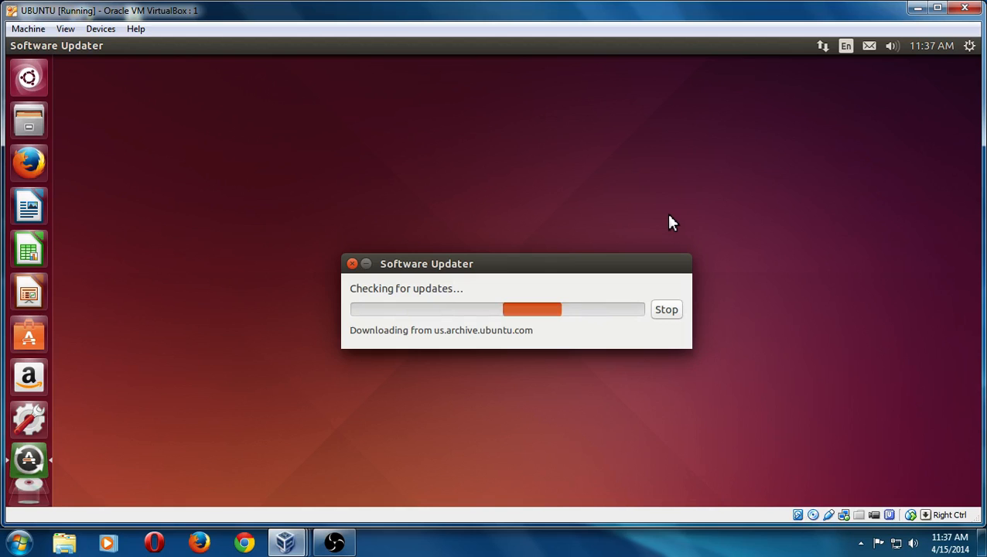
pyautogui.moveTo(232, 136)
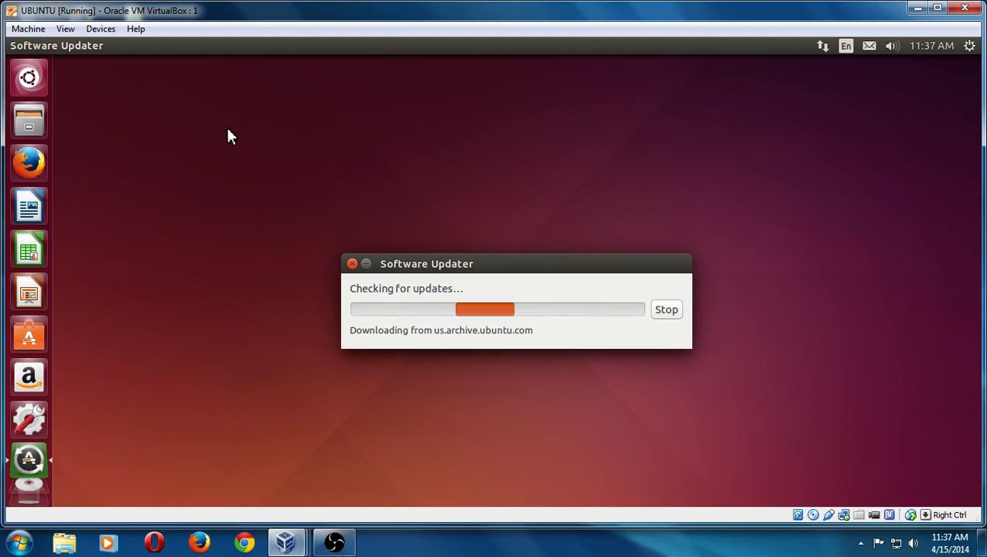
pyautogui.moveTo(28, 77)
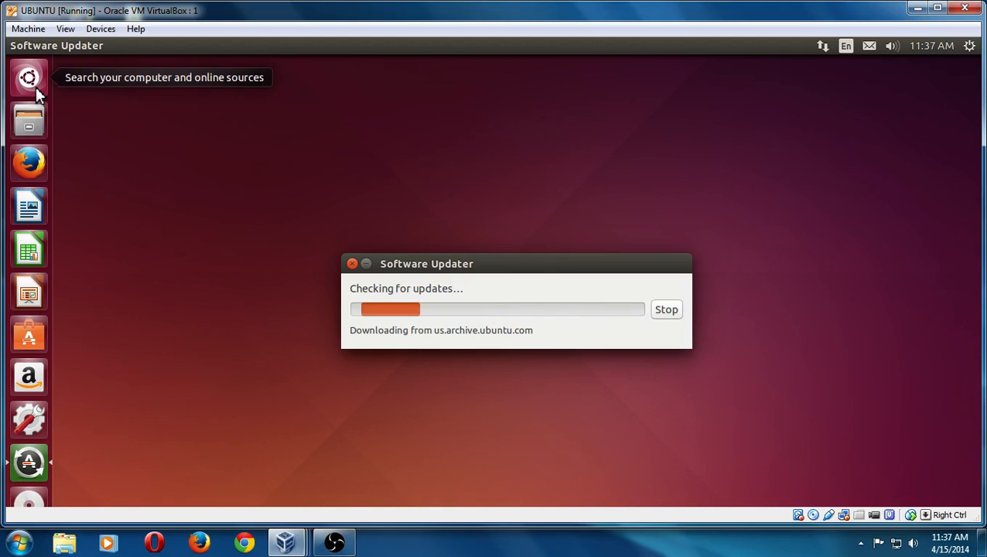
# Search the Dash for "privace" to find the Security & Privacy settings
pyautogui.click(28, 77)
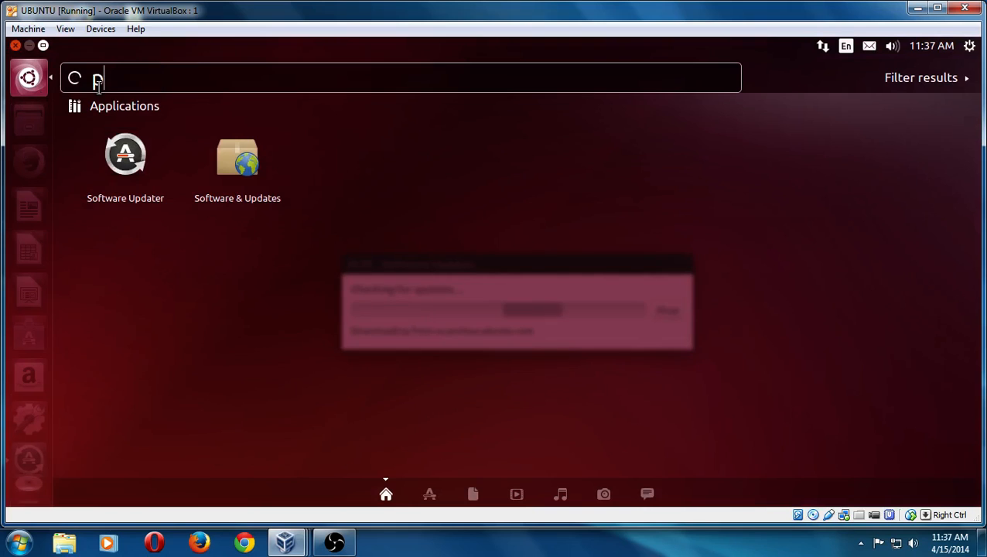
pyautogui.write('riva')
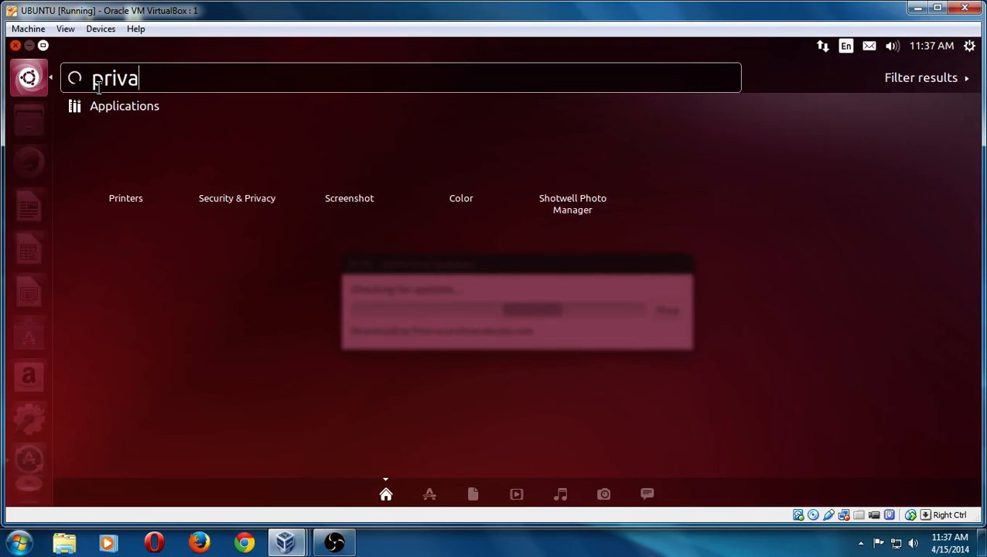
pyautogui.write('ce')
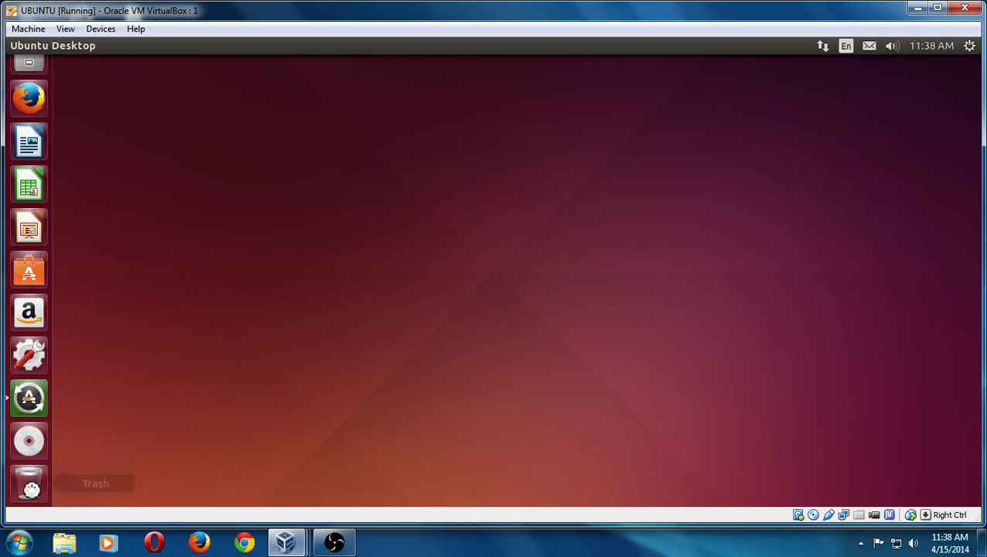
pyautogui.moveTo(30, 186)
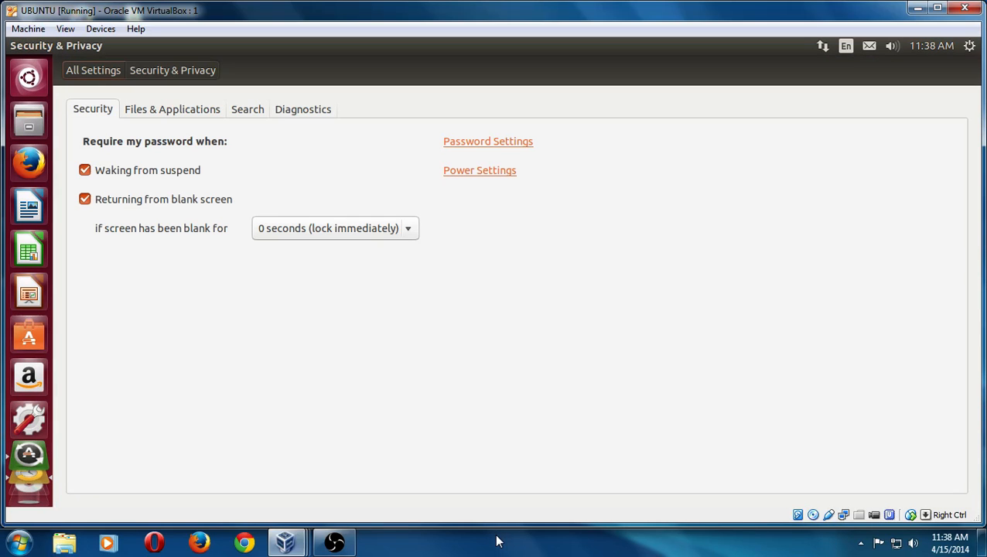
pyautogui.moveTo(278, 158)
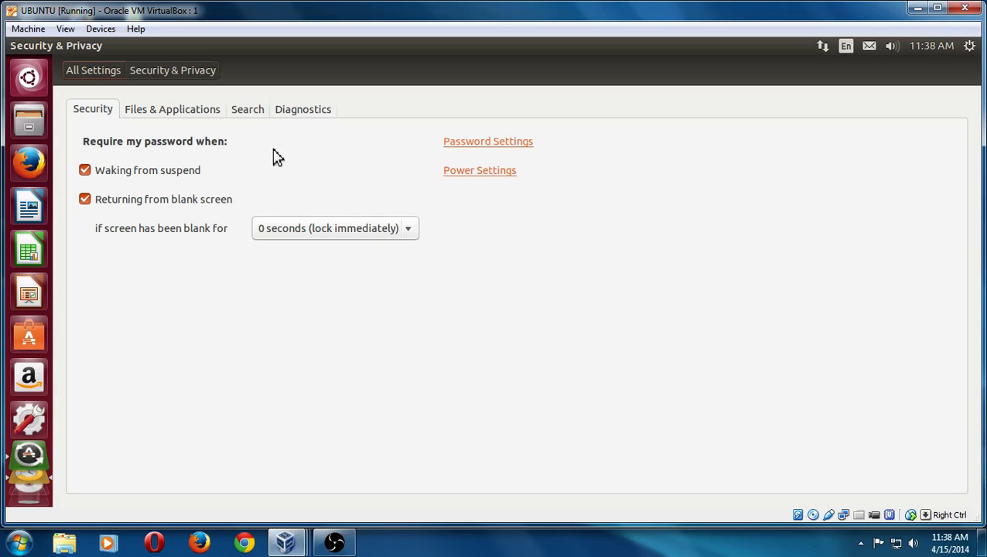
# On the Search settings, switch "Include online search results" to OFF
pyautogui.click(246, 108)
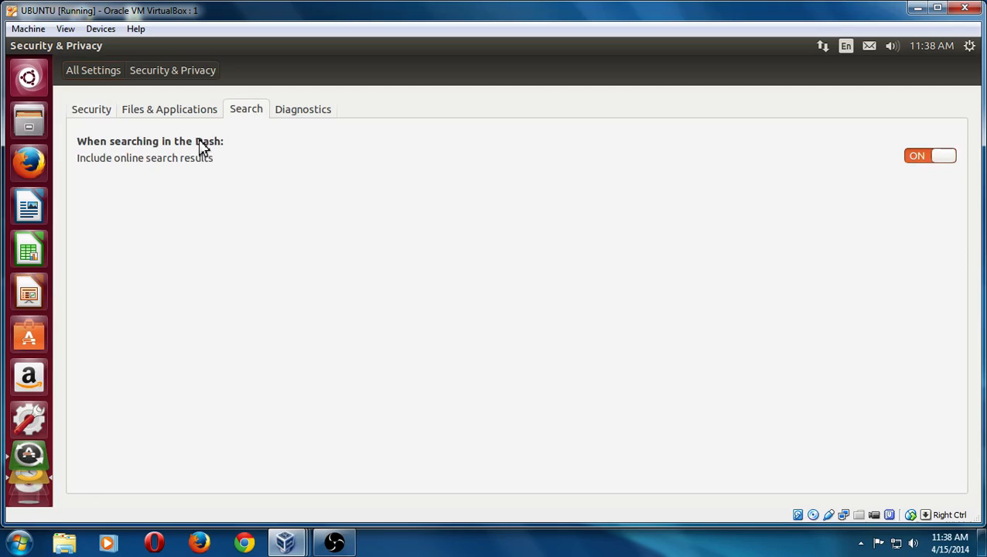
pyautogui.moveTo(189, 179)
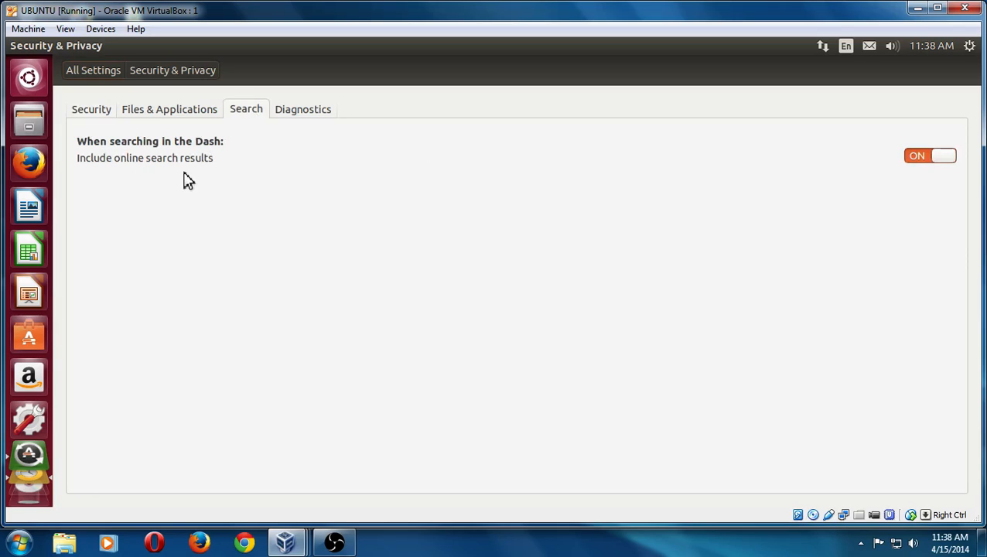
pyautogui.moveTo(600, 204)
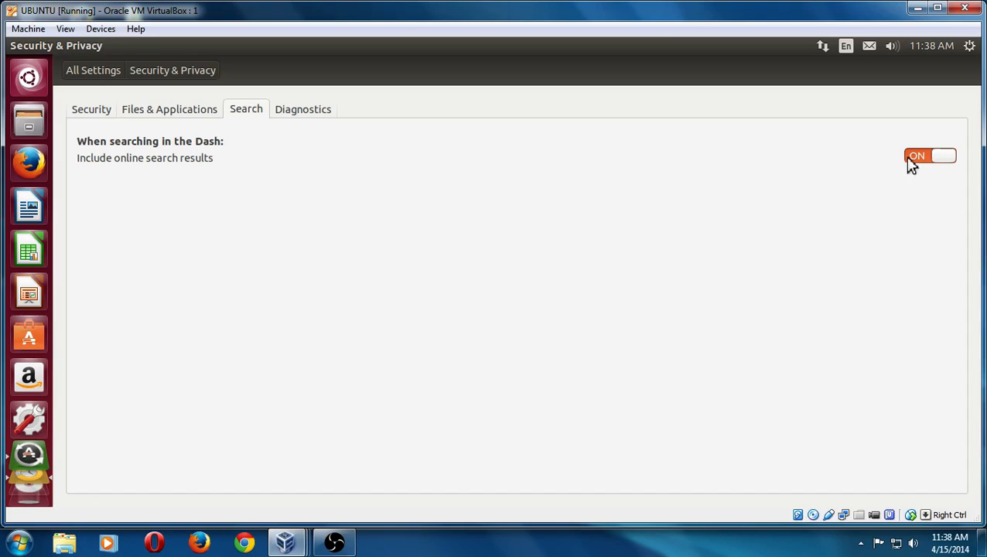
pyautogui.click(929, 154)
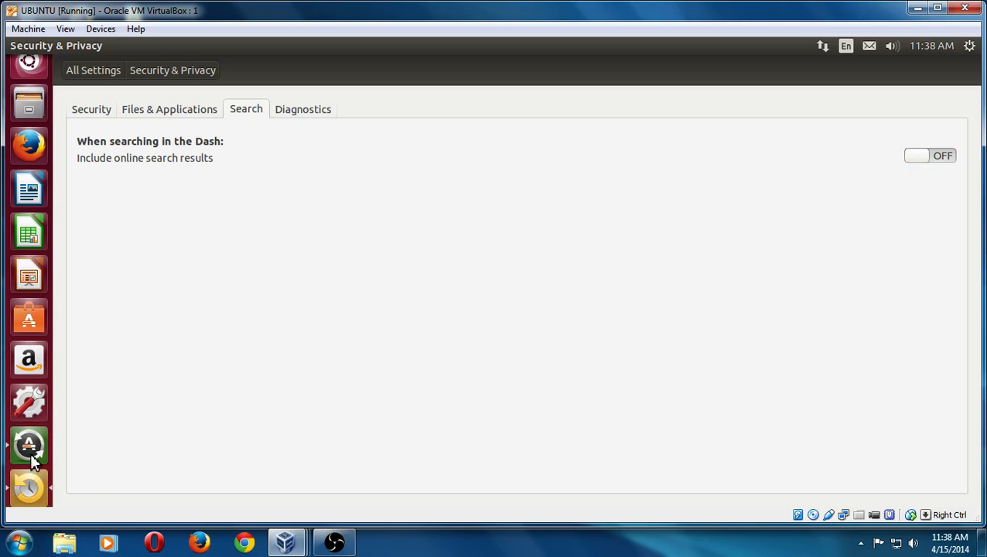
# Bring Software Updater forward to show its 332.4 MB update prompt, then close it
pyautogui.click(28, 445)
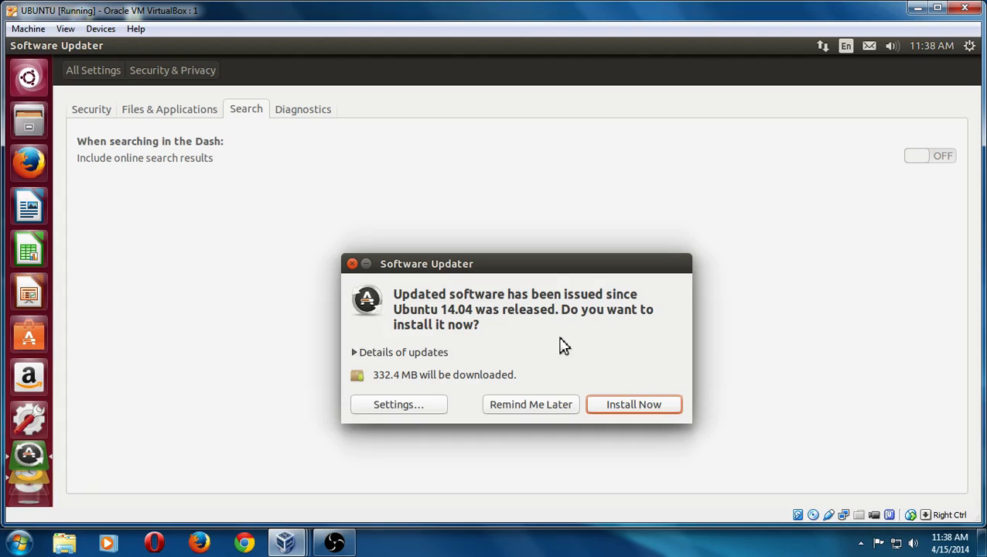
pyautogui.moveTo(492, 349)
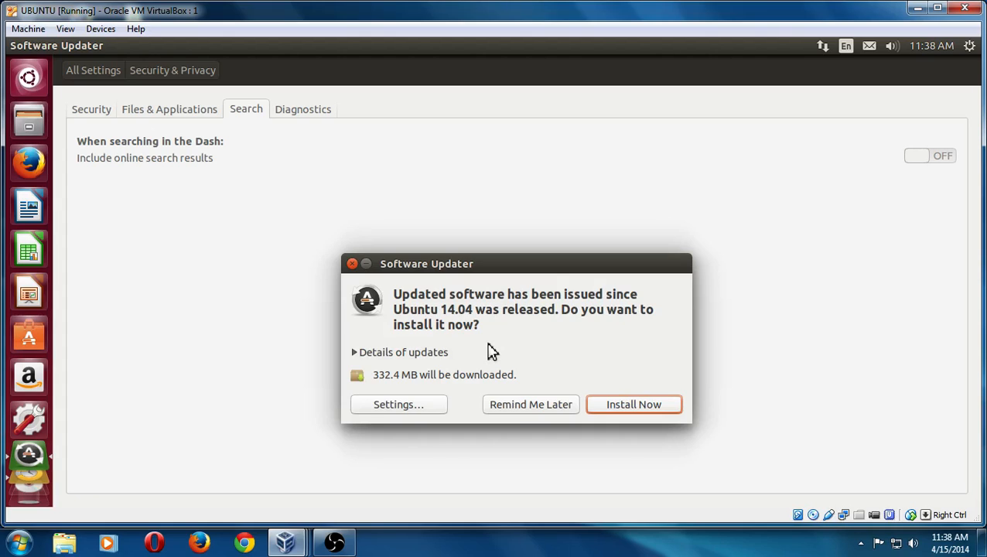
pyautogui.moveTo(619, 368)
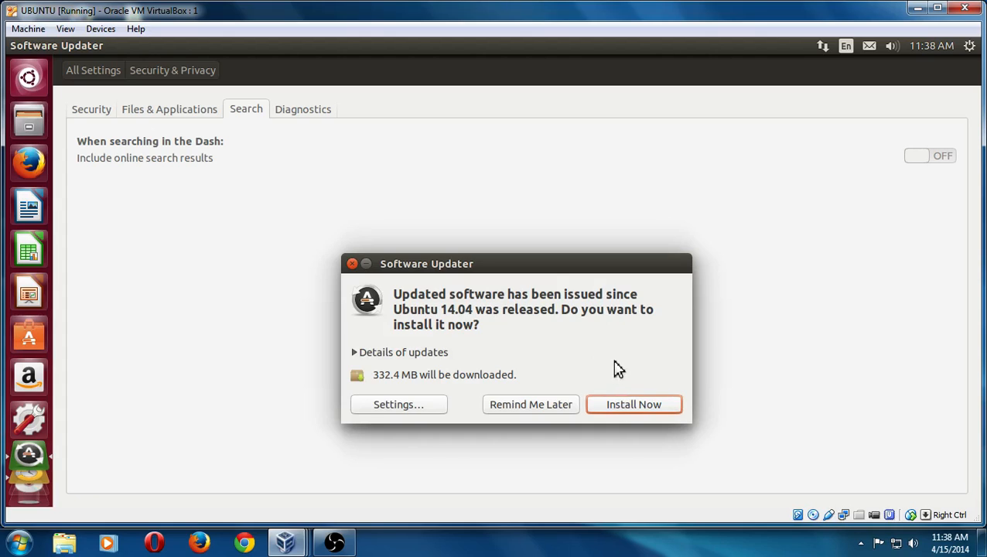
pyautogui.moveTo(761, 315)
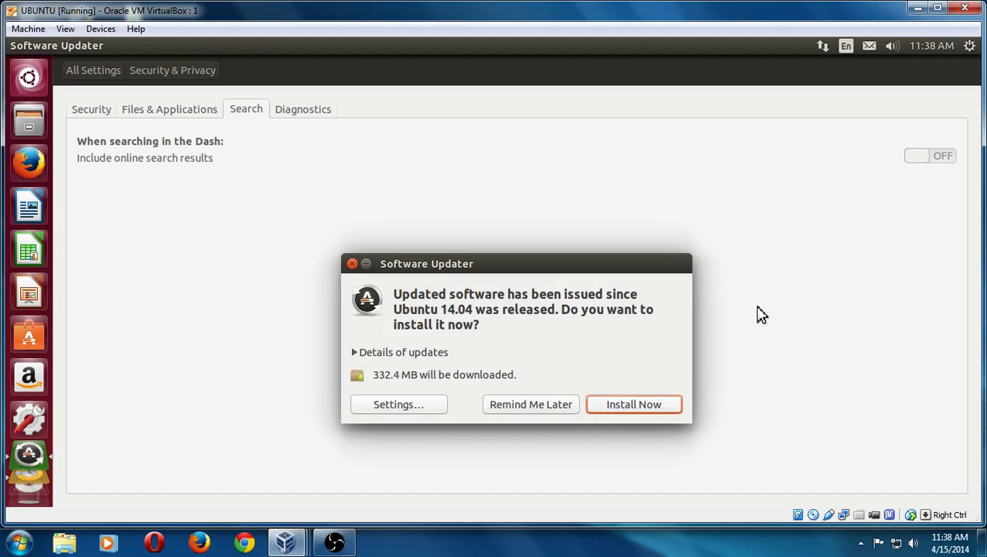
pyautogui.moveTo(353, 263)
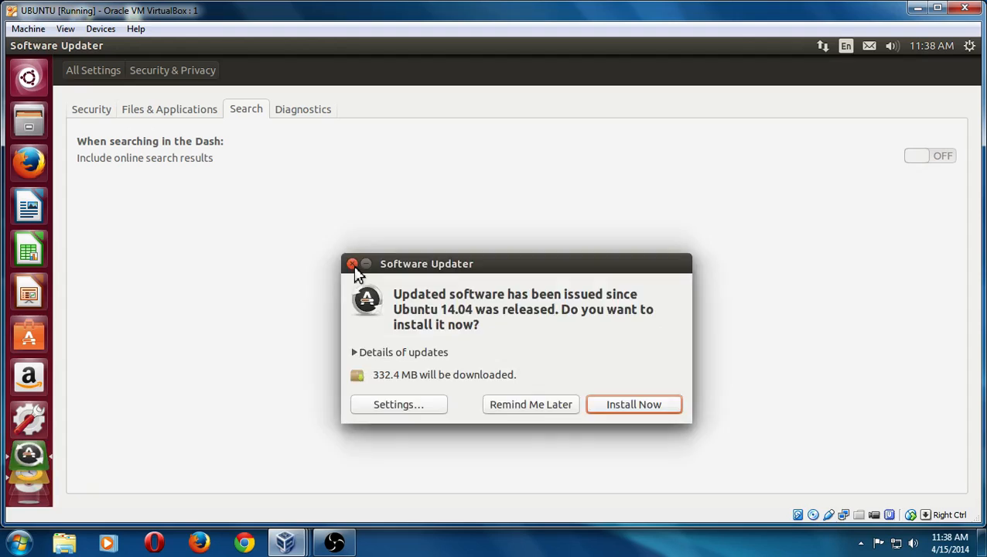
pyautogui.click(353, 263)
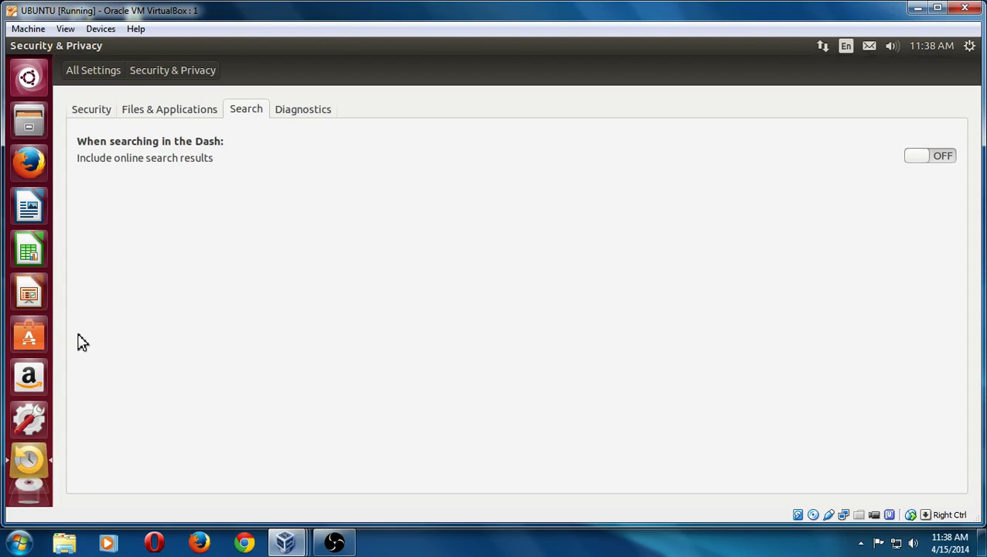
# Quit Security & Privacy from its launcher icon menu, leaving the empty desktop
pyautogui.rightClick(28, 461)
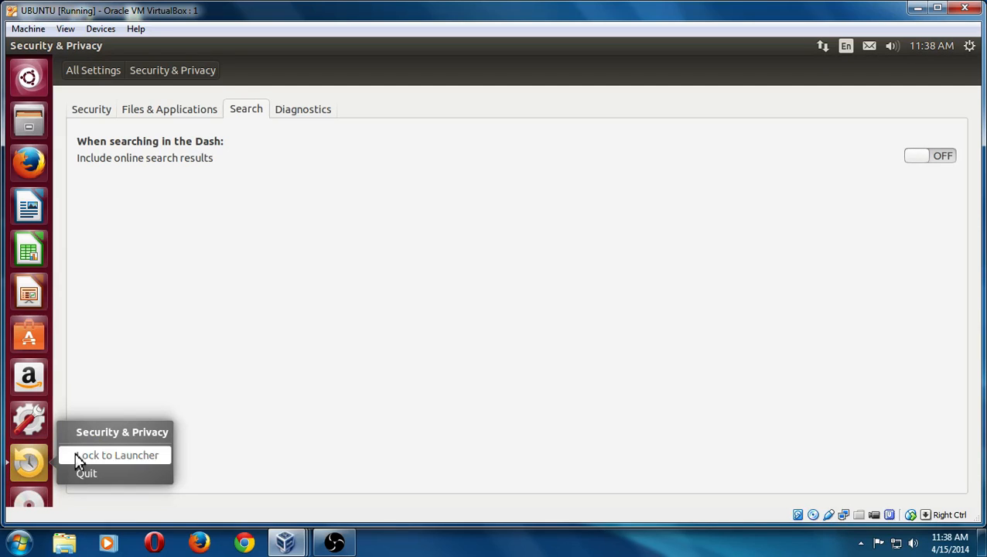
pyautogui.click(87, 473)
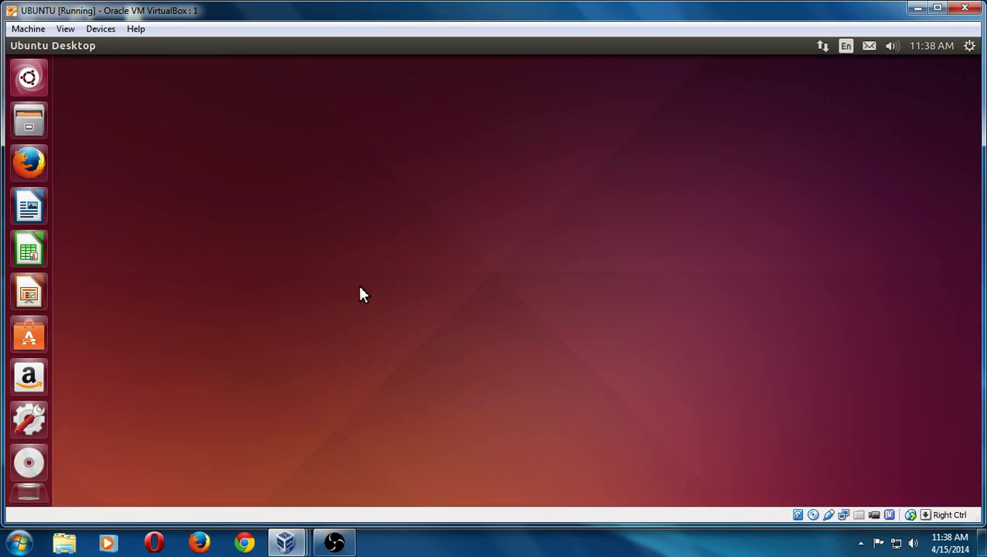
pyautogui.moveTo(256, 248)
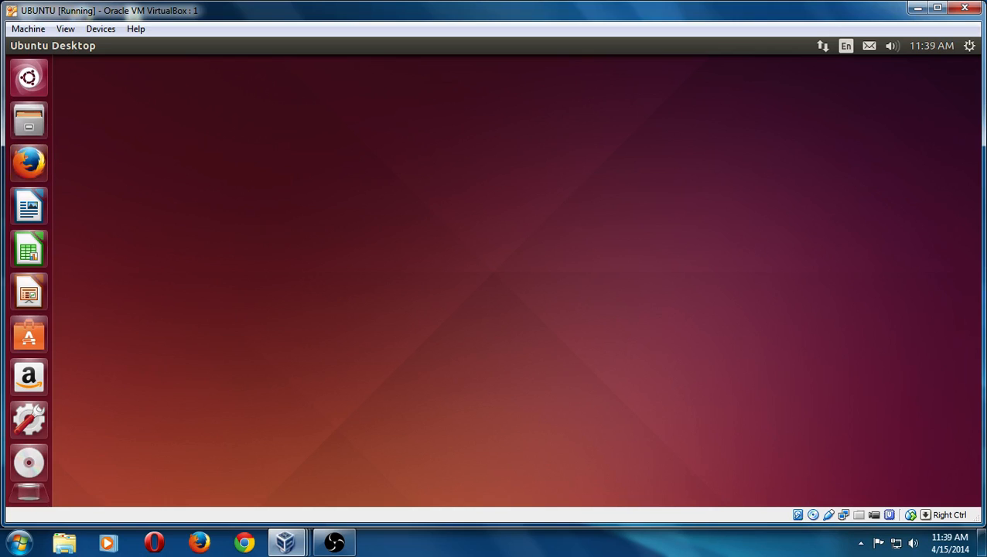
# Launch Firefox, go to the Tostoday Shopping Forum blog via 'tot', and dismiss the plugin bar
pyautogui.click(28, 164)
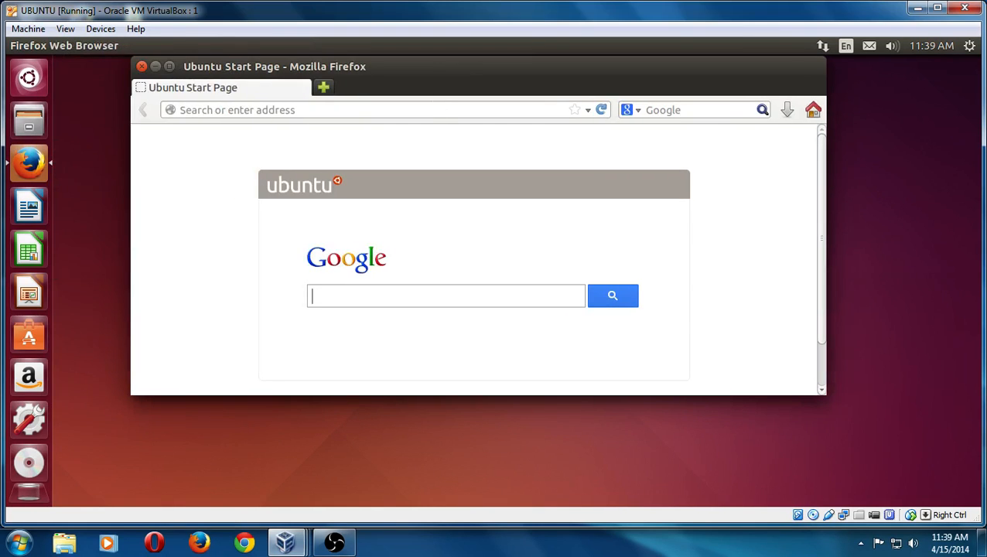
pyautogui.click(371, 108)
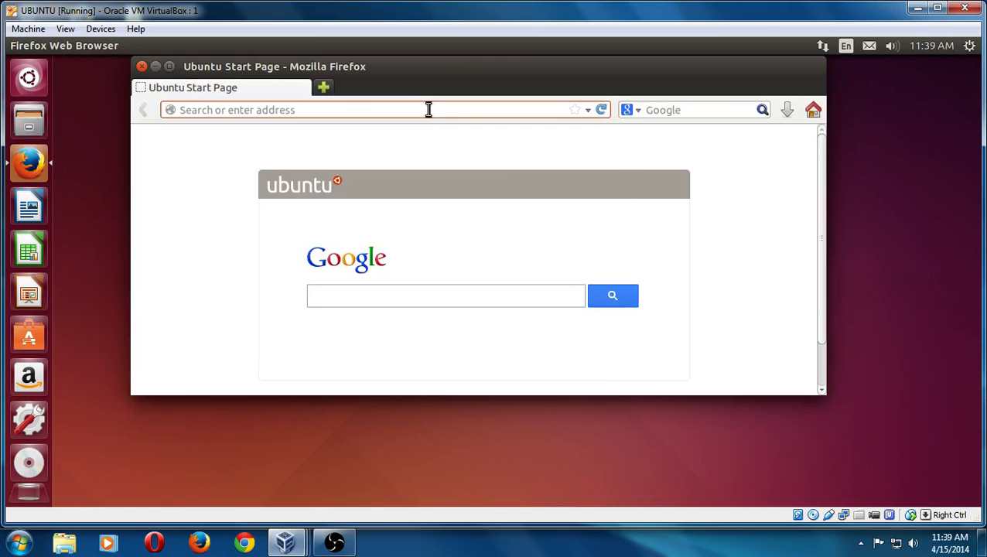
pyautogui.write('tot')
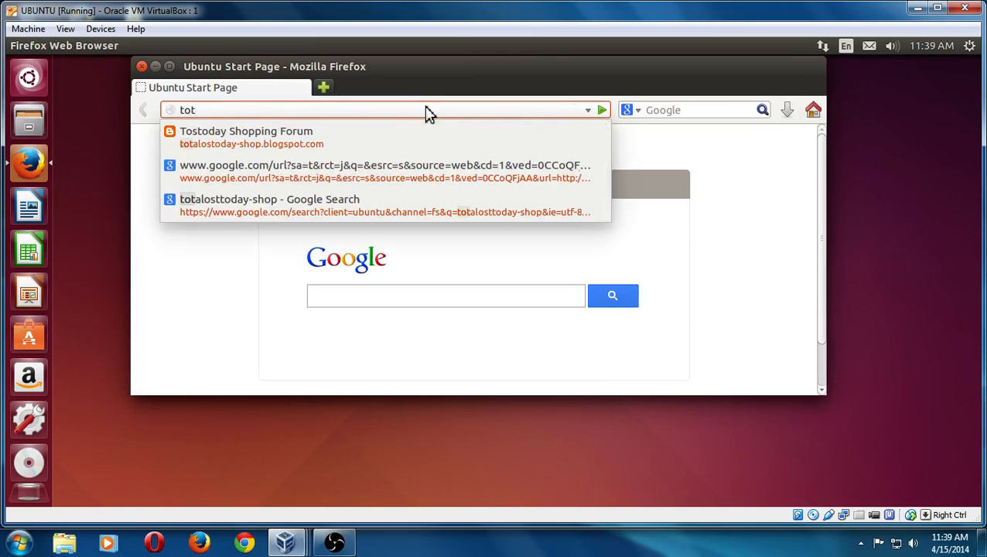
pyautogui.click(246, 136)
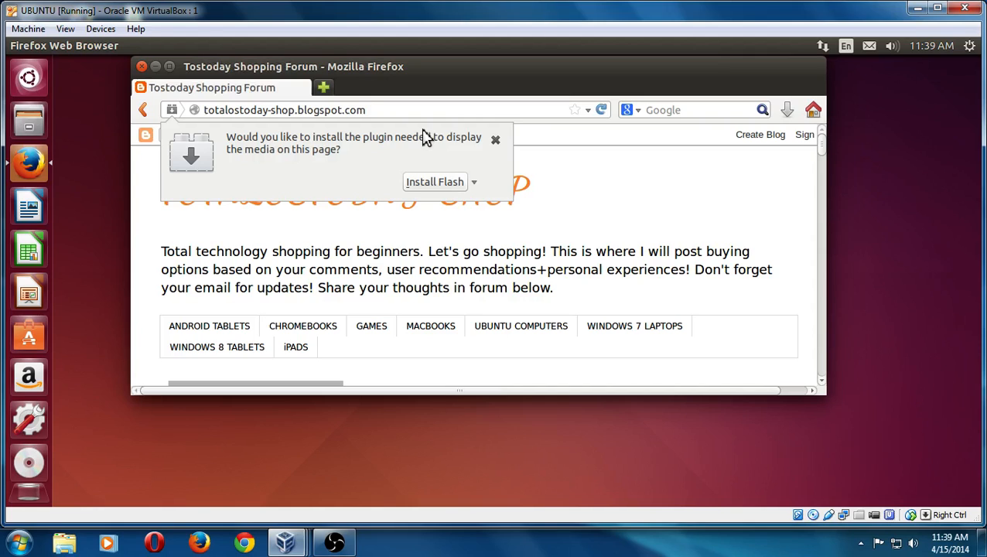
pyautogui.moveTo(495, 143)
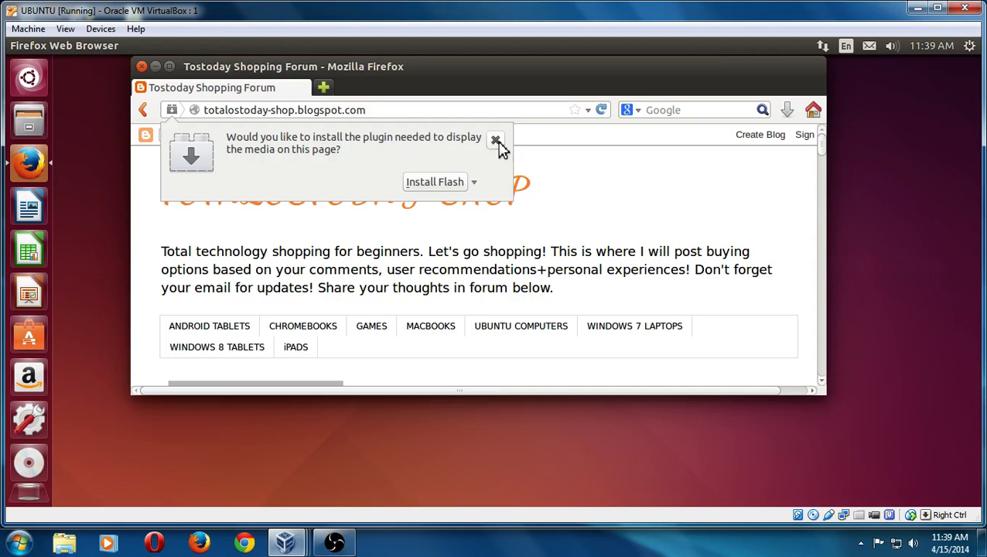
pyautogui.click(495, 142)
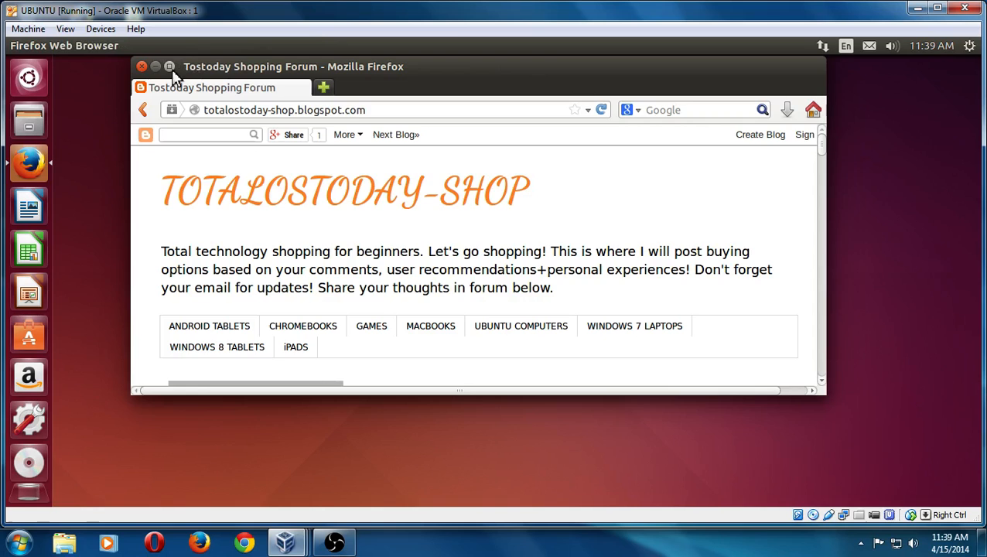
# Maximize the Firefox window and scroll through the blog's Xbox 360 HDD deals post
pyautogui.click(170, 66)
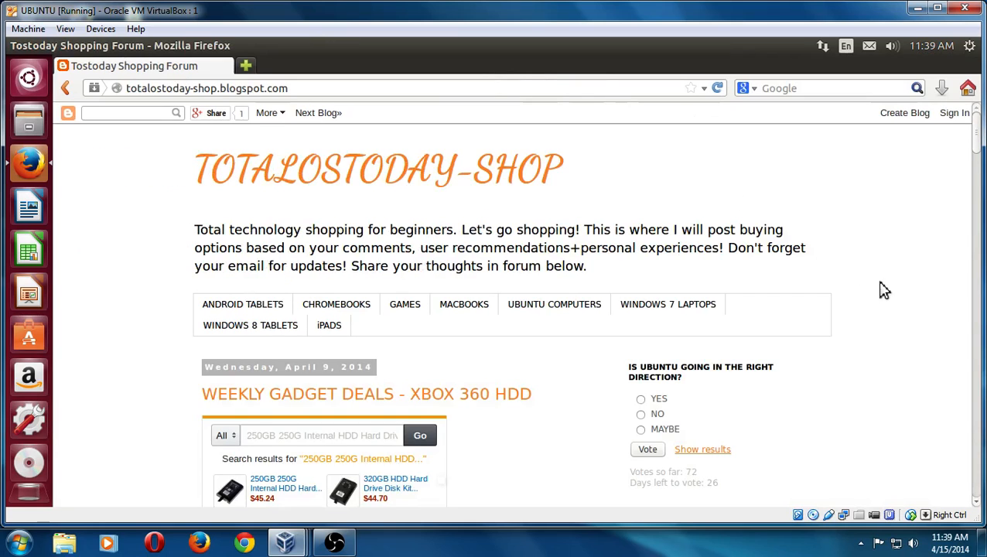
pyautogui.scroll(-3)
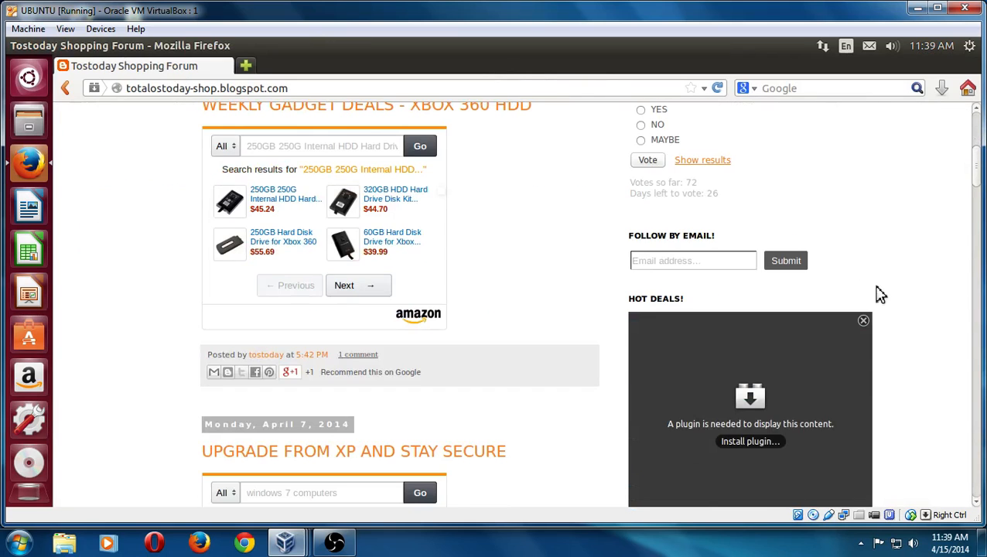
pyautogui.scroll(3)
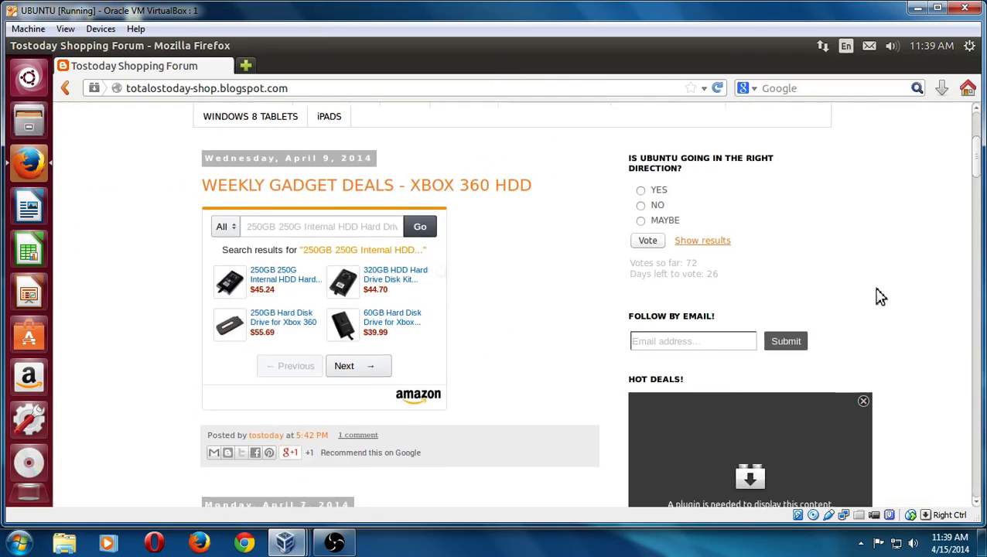
pyautogui.scroll(3)
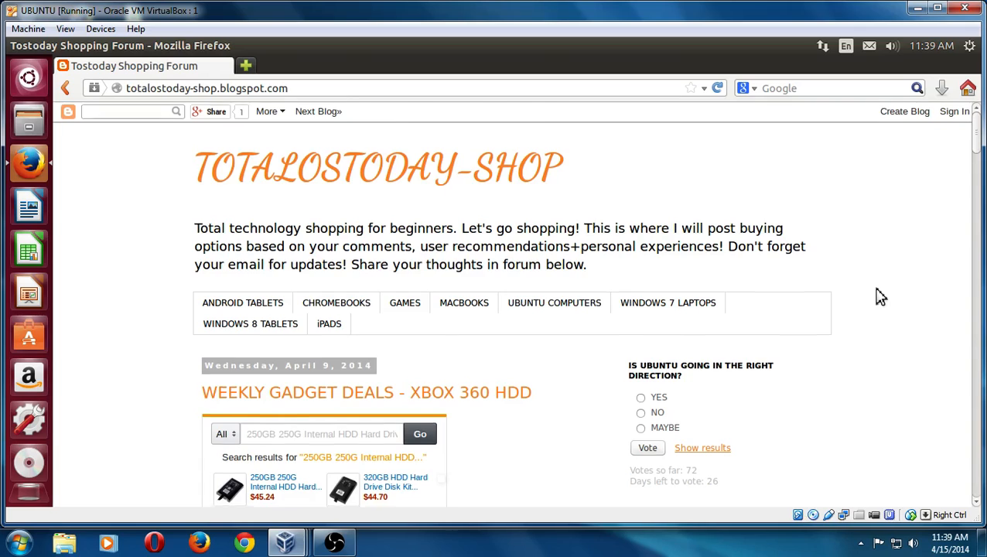
pyautogui.scroll(-3)
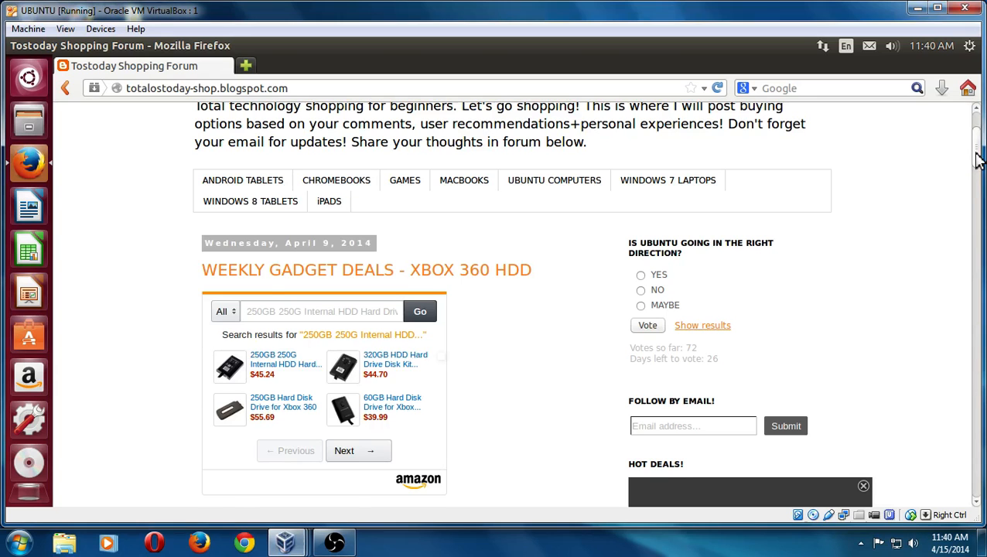
# Scroll past the embedded forum topics to the 'Some Top Computer Games' post
pyautogui.scroll(-3)
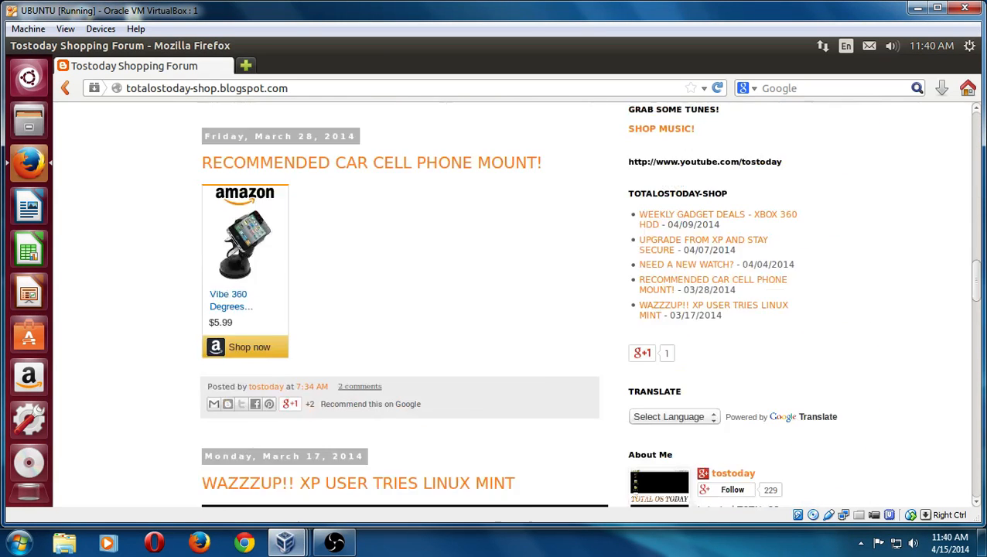
pyautogui.scroll(-3)
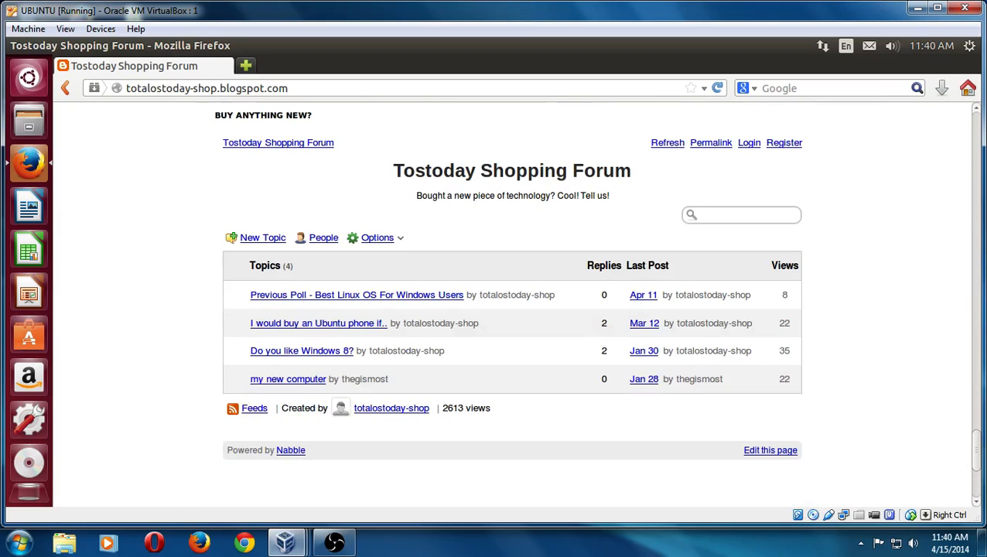
pyautogui.moveTo(455, 309)
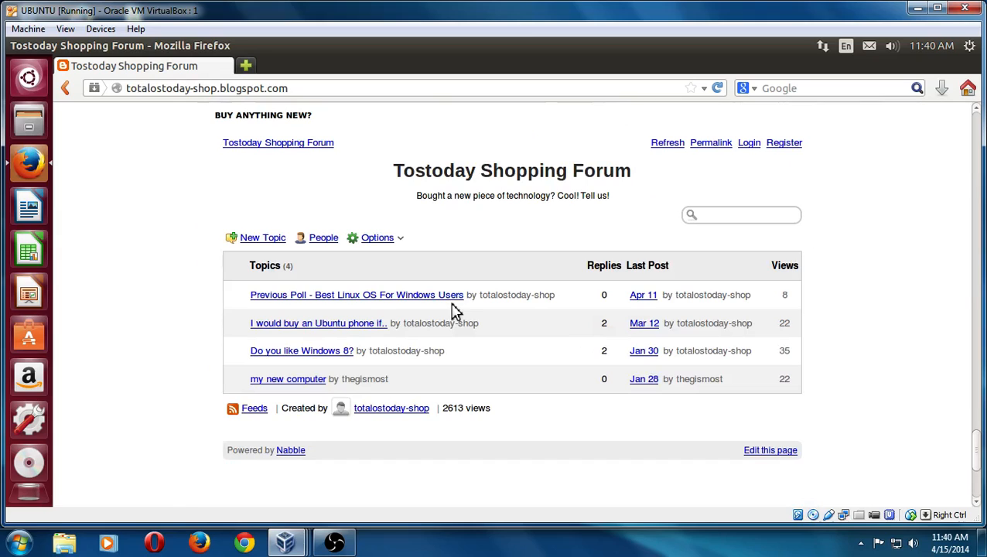
pyautogui.moveTo(452, 302)
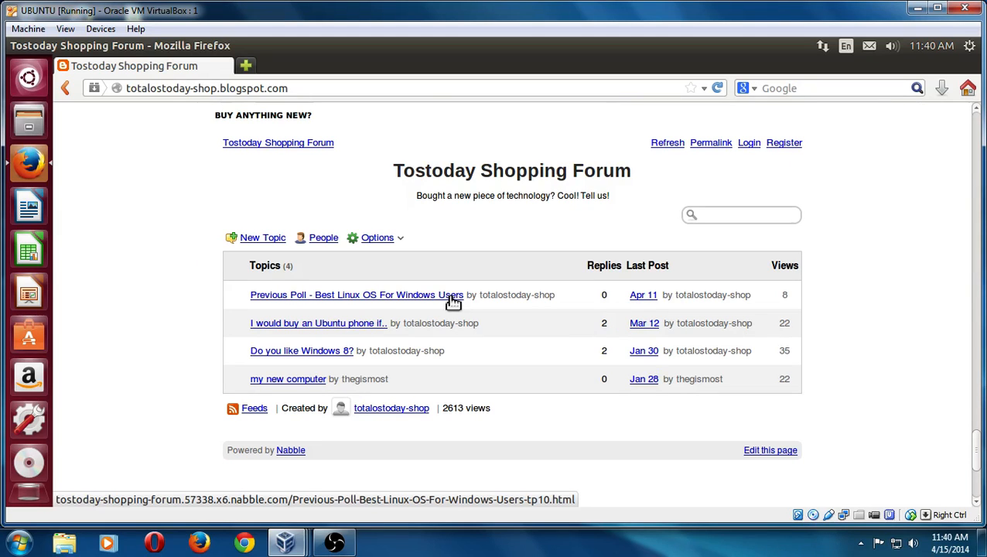
pyautogui.moveTo(418, 301)
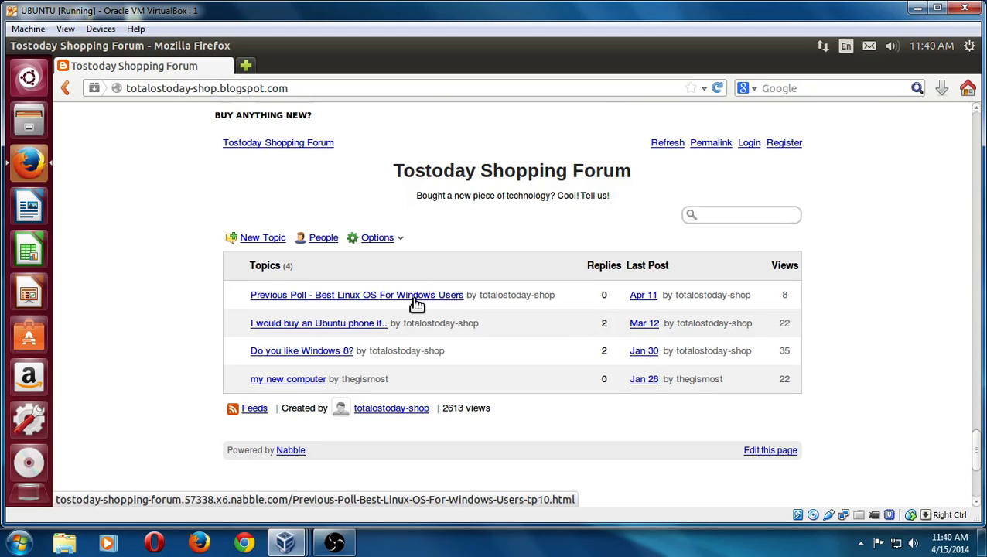
pyautogui.scroll(3)
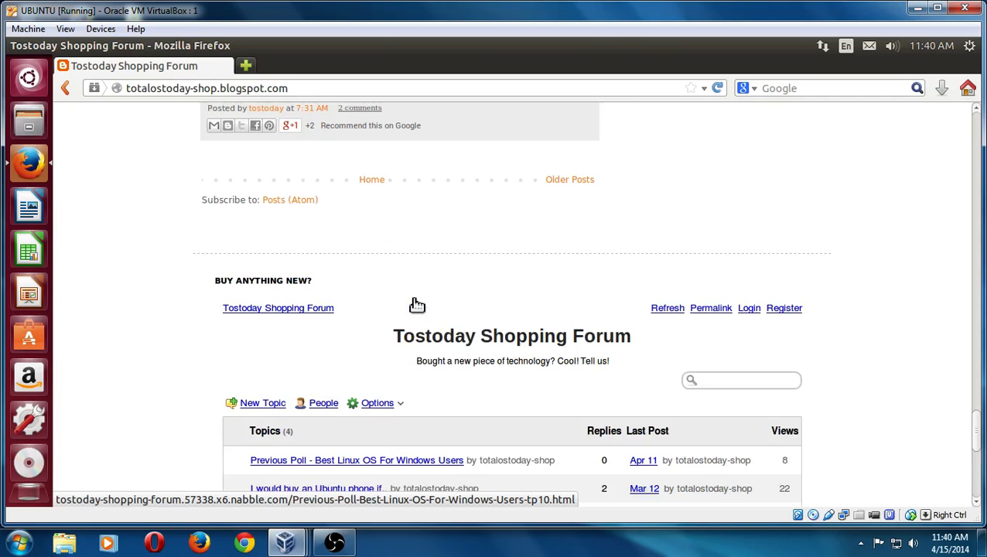
pyautogui.scroll(3)
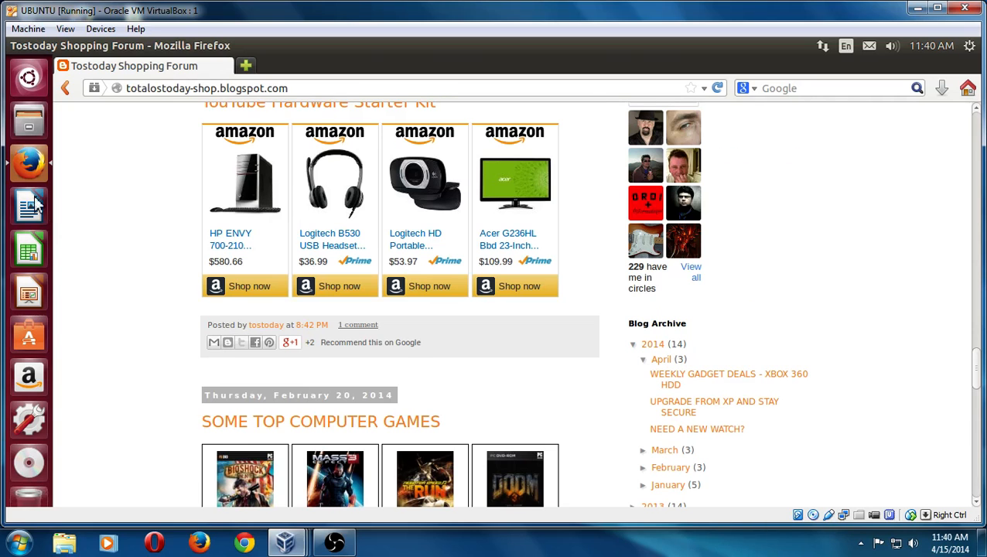
# Quit Firefox from its launcher icon menu, leaving the empty desktop
pyautogui.rightClick(28, 162)
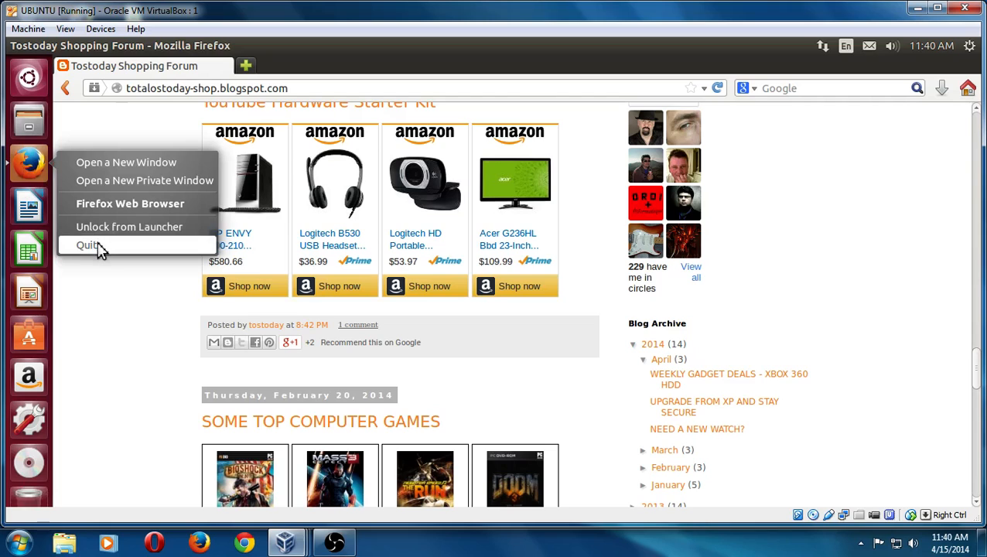
pyautogui.click(85, 244)
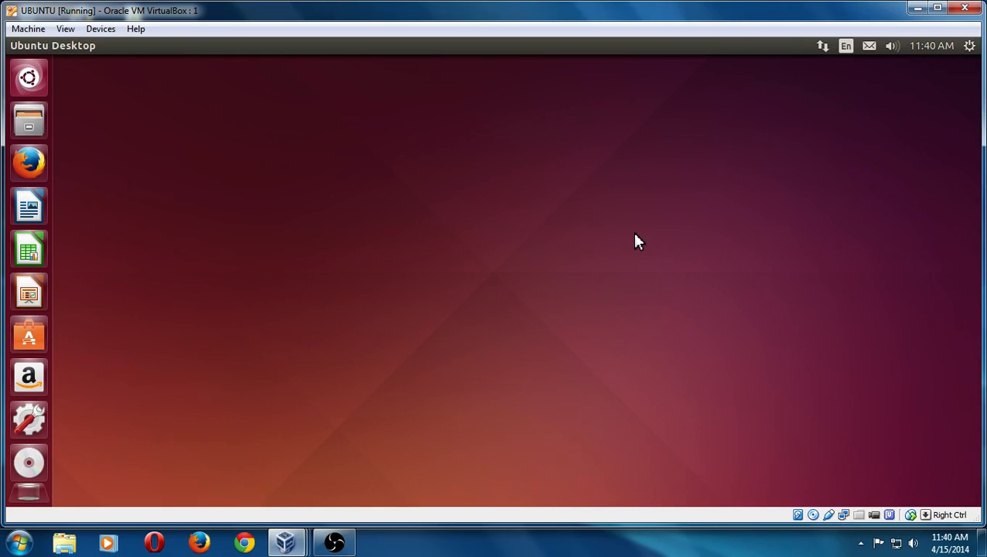
pyautogui.moveTo(638, 540)
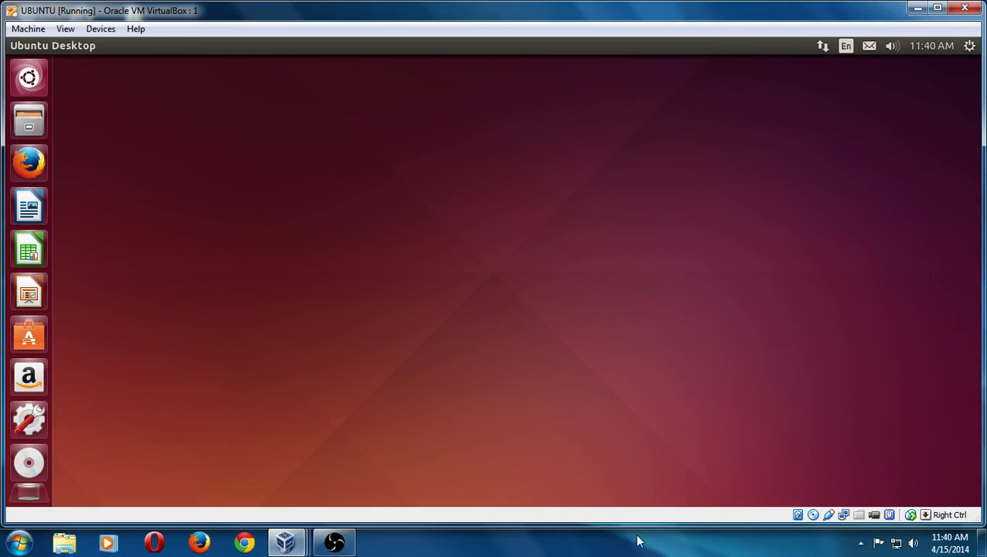